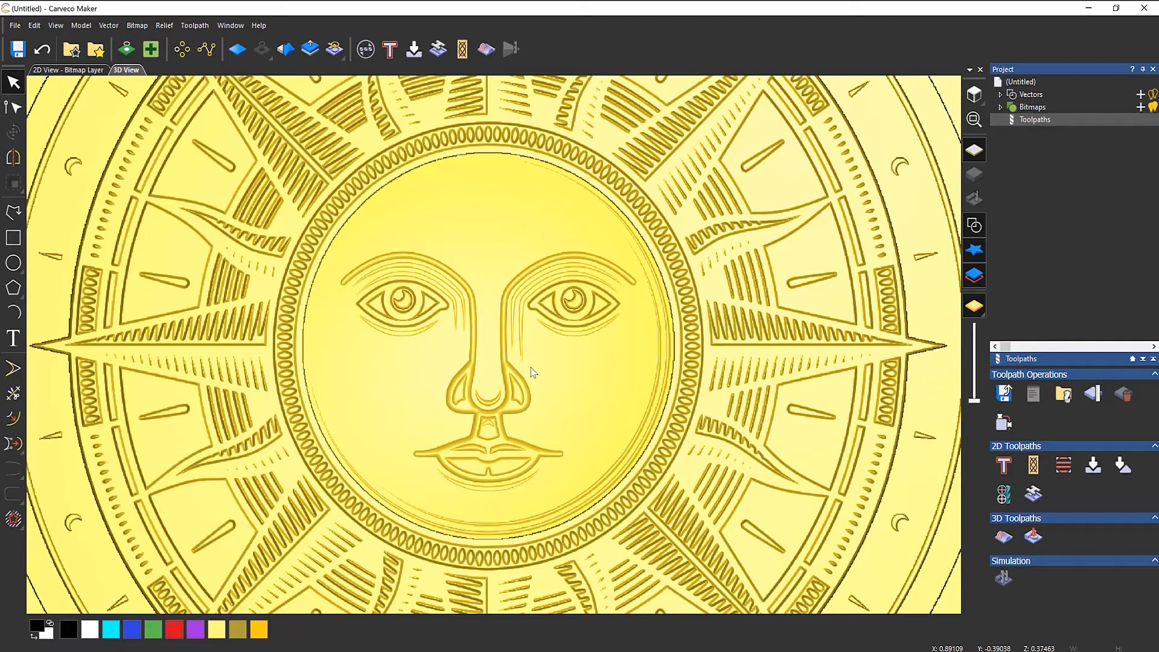
{"action": "mouse_move", "coordinate": [1153, 395]}
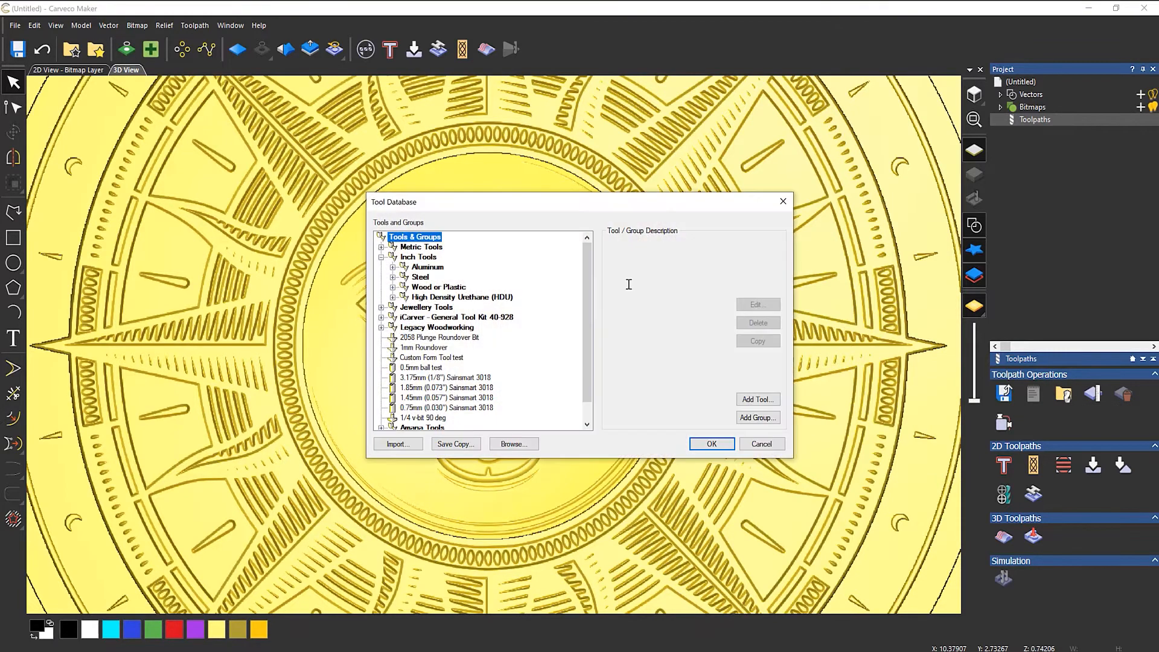
{"action": "mouse_move", "coordinate": [550, 210]}
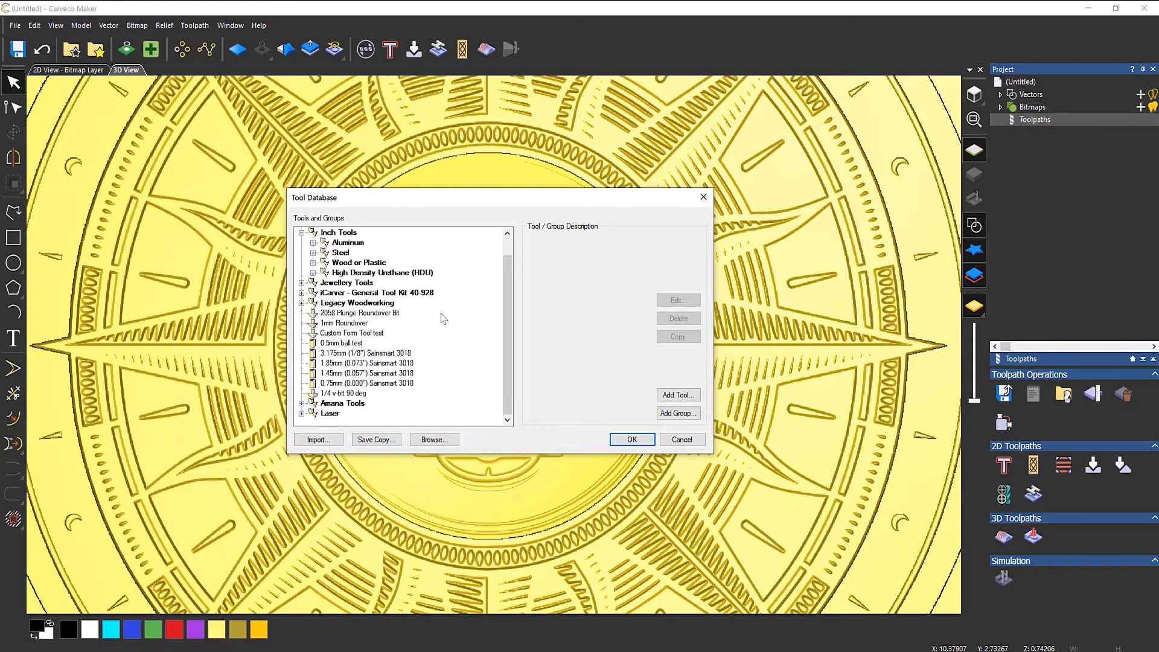
{"action": "mouse_move", "coordinate": [387, 443]}
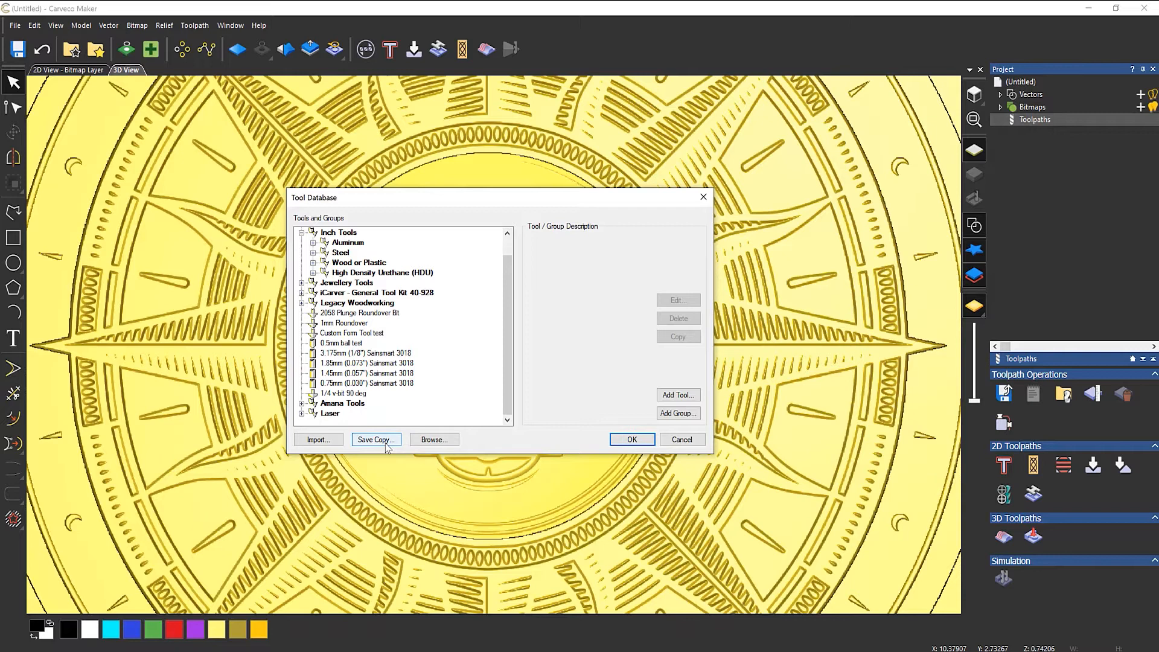
Save a backup copy of the tool database to the Desktop as 'new tools'.
{"action": "left_click", "coordinate": [376, 440]}
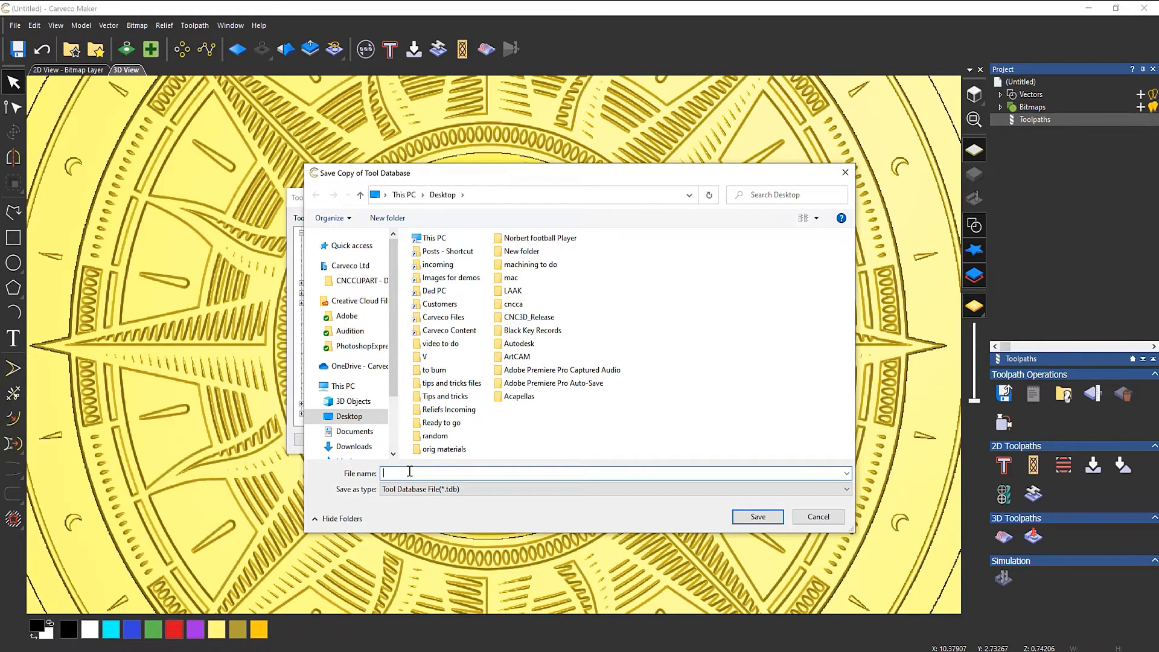
{"action": "type", "text": "new tools"}
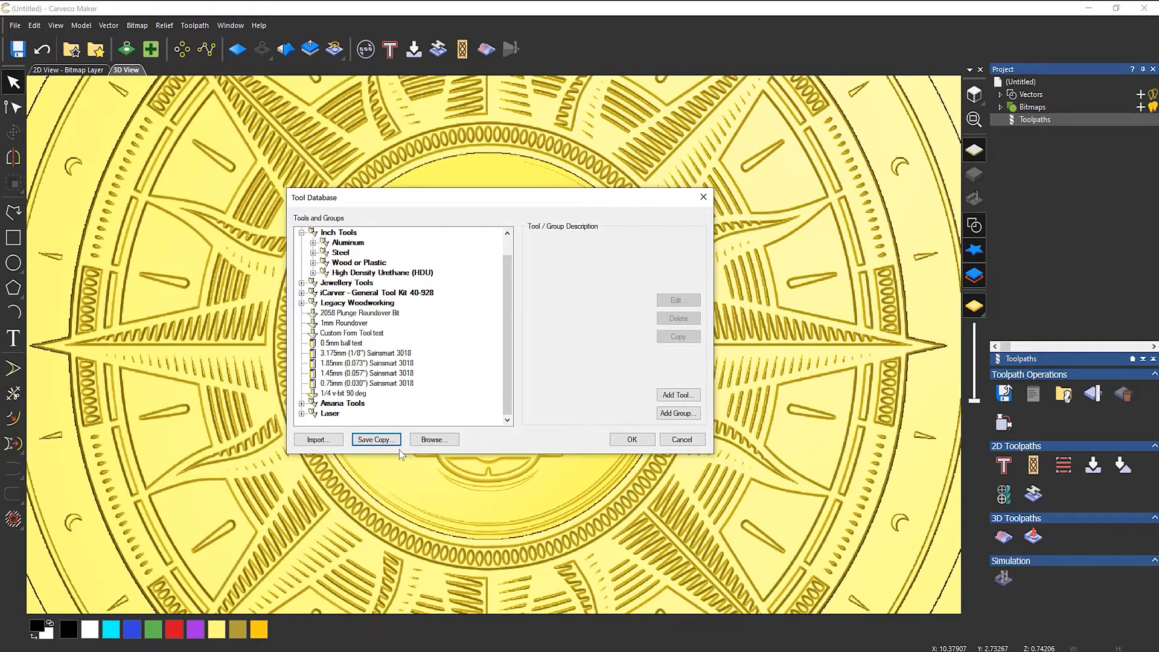
Delete the loose tools: 2058 Plunge Roundover, 1mm Roundover and the Sainsmart 3018 bits.
{"action": "left_click", "coordinate": [342, 242]}
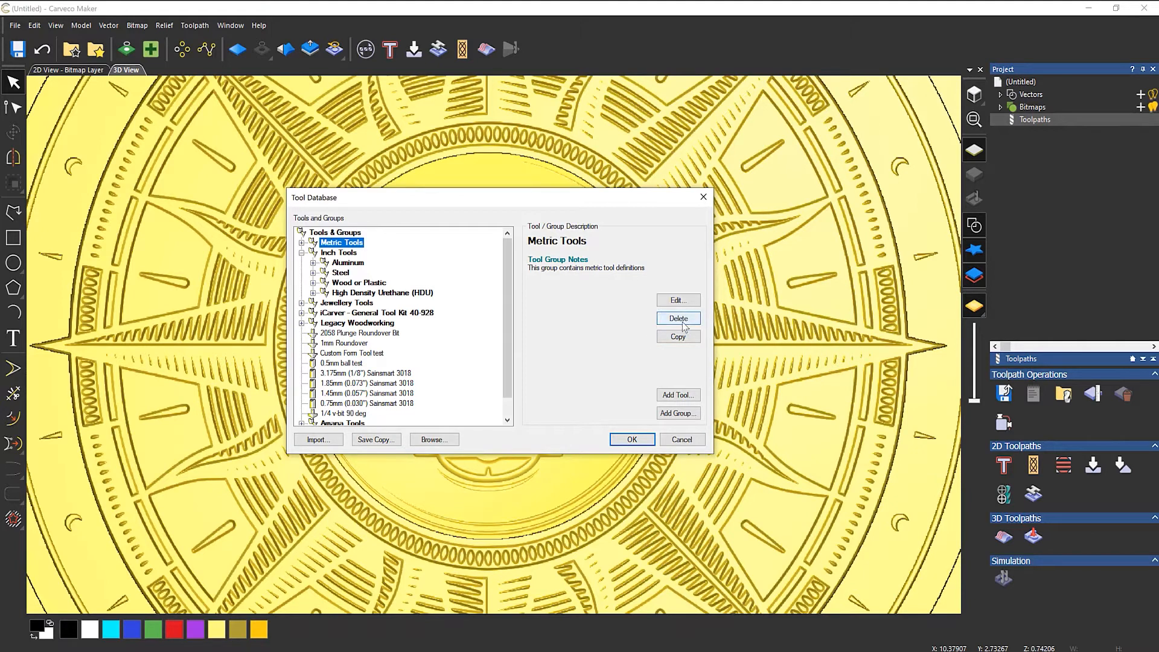
{"action": "left_click", "coordinate": [358, 333]}
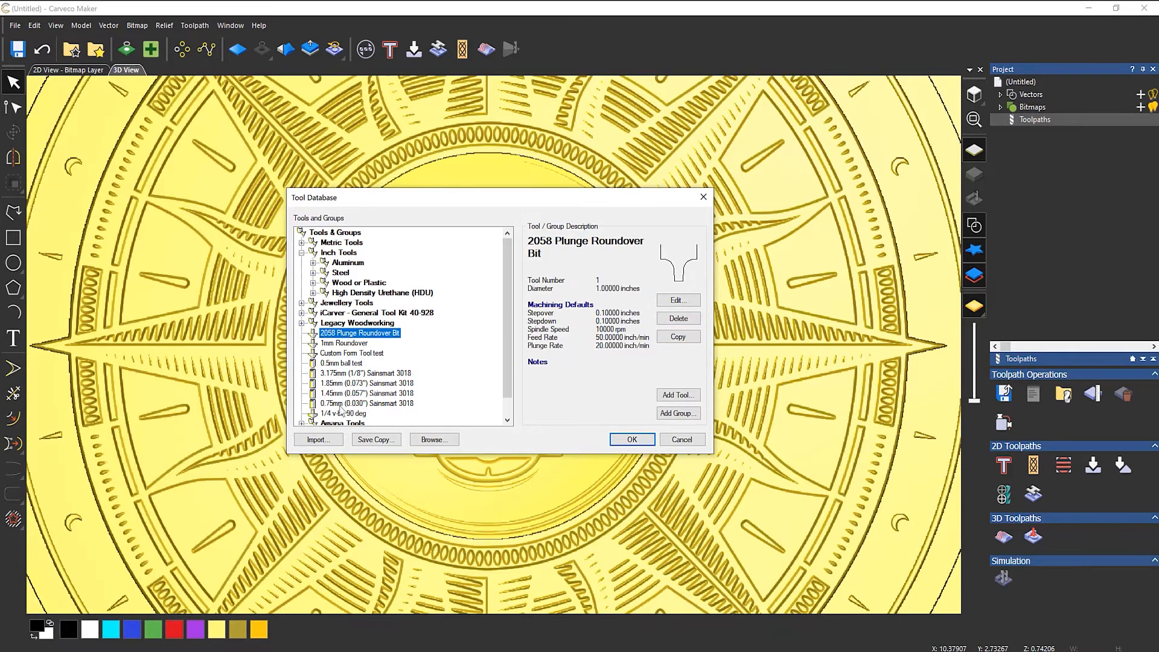
{"action": "mouse_move", "coordinate": [679, 319]}
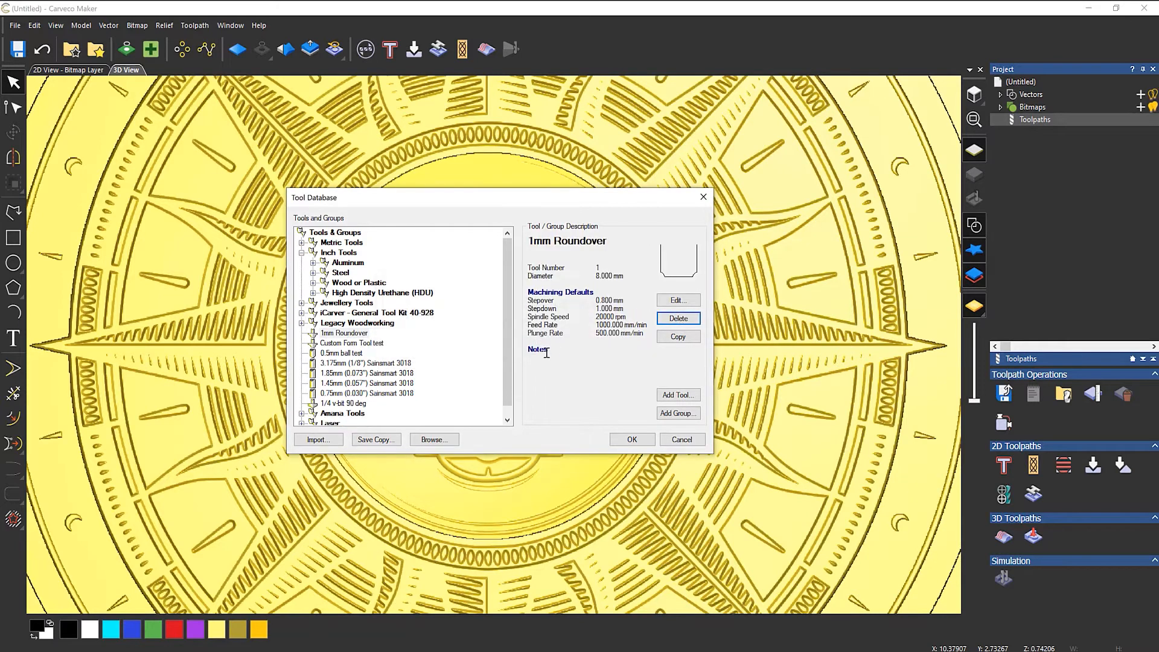
{"action": "left_click", "coordinate": [352, 333]}
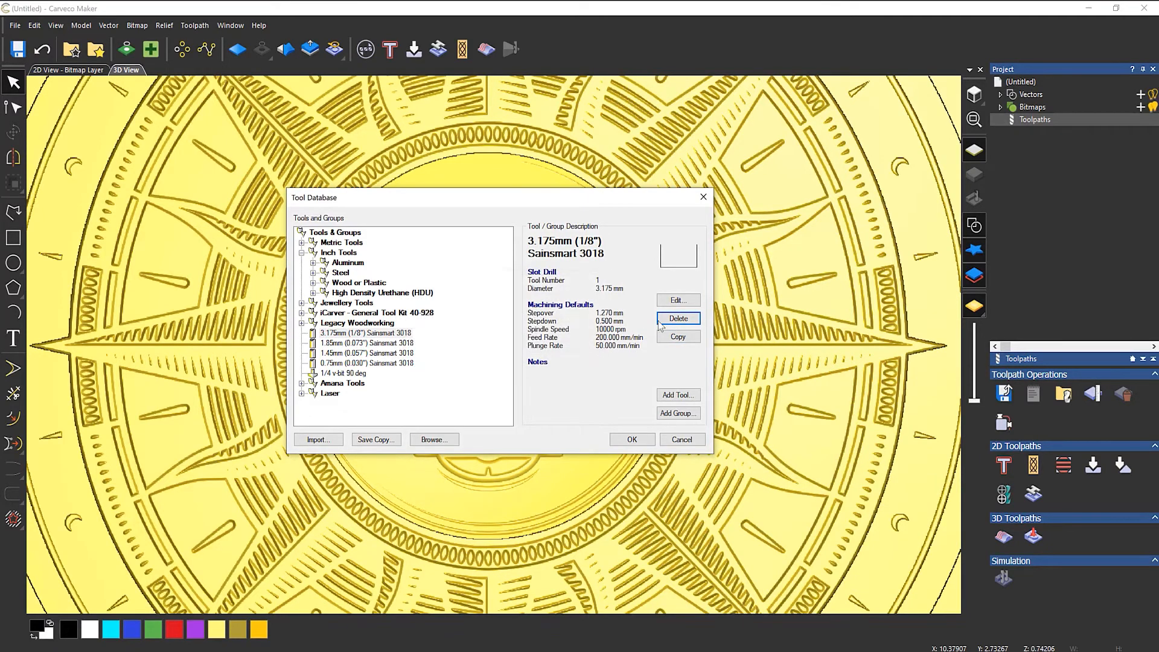
{"action": "left_click", "coordinate": [678, 318]}
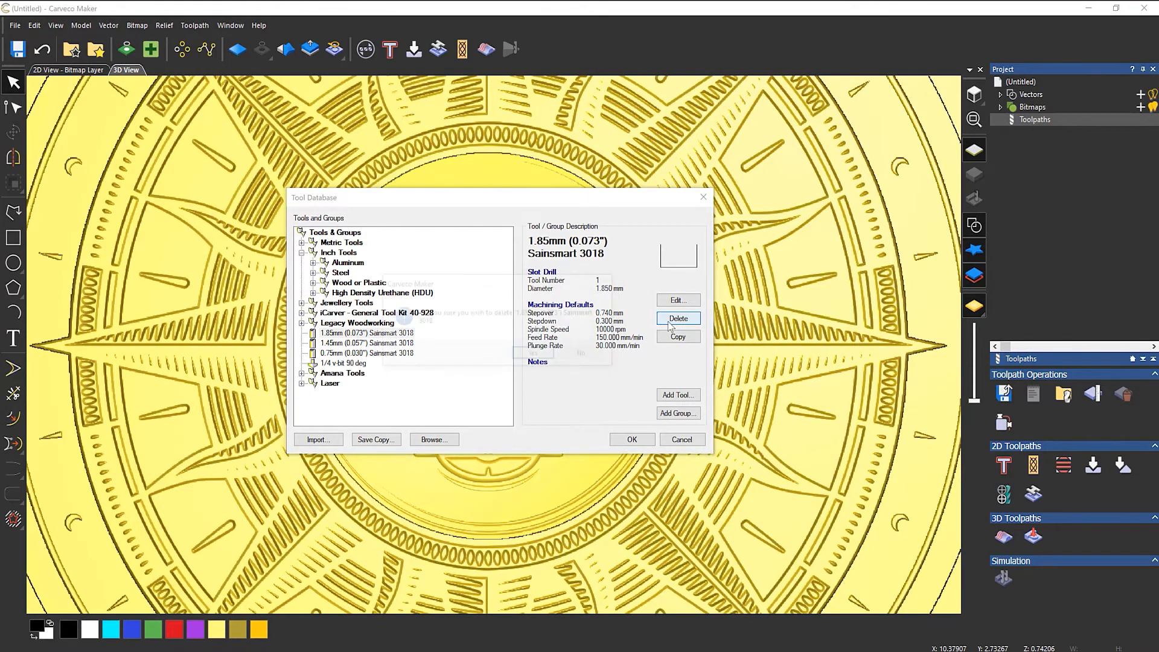
{"action": "left_click", "coordinate": [678, 319]}
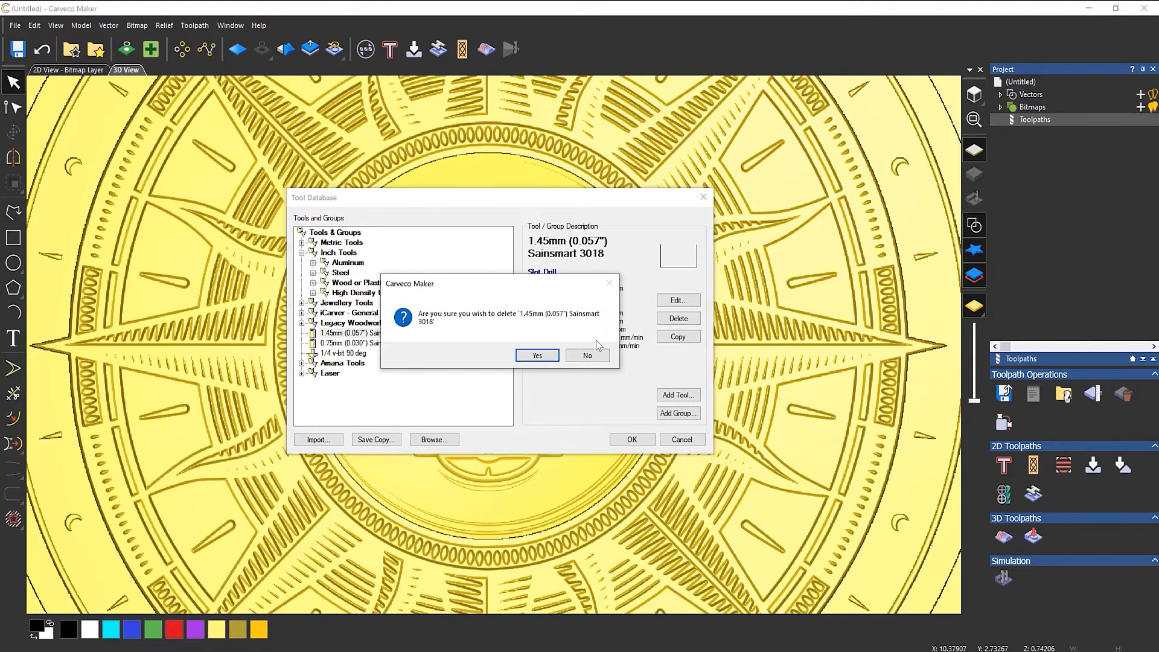
{"action": "left_click", "coordinate": [537, 356]}
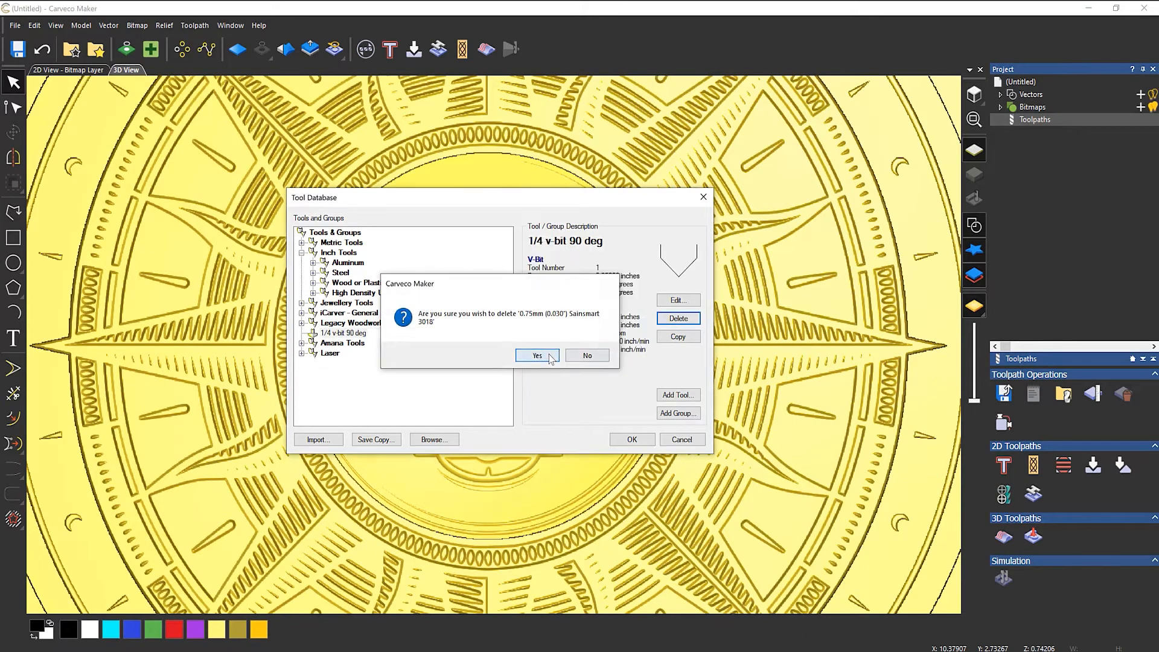
{"action": "left_click", "coordinate": [537, 355]}
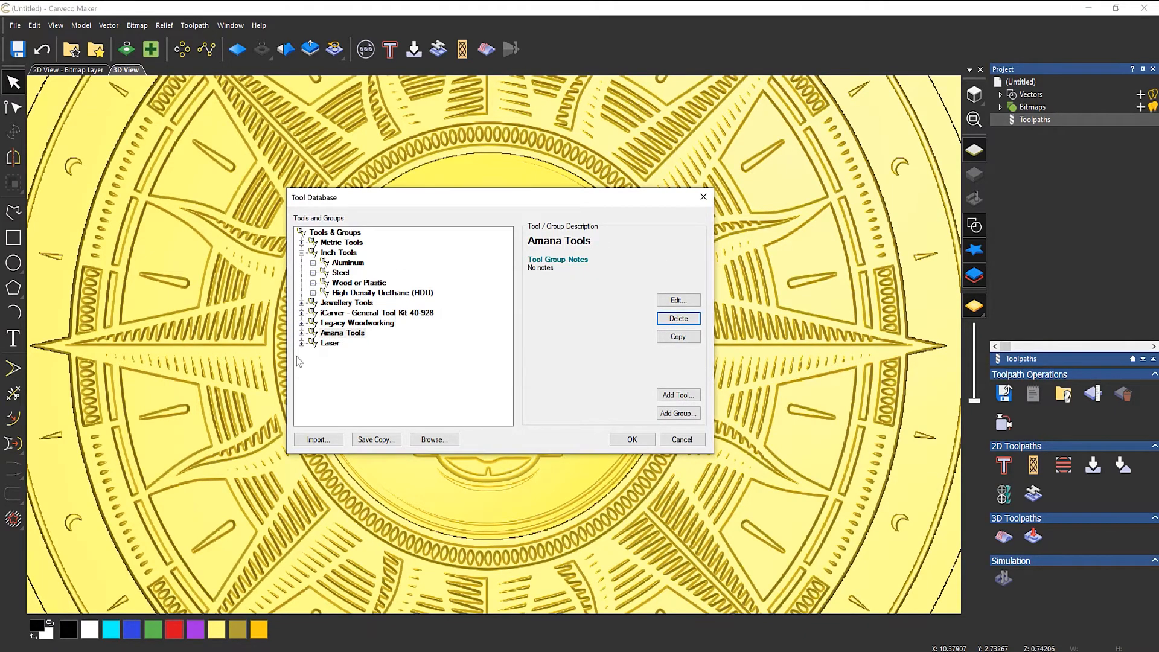
Delete the Amana, Laser, Legacy Woodworking, iCarver General Tool Kit and Jewellery Tools groups.
{"action": "left_click", "coordinate": [678, 319]}
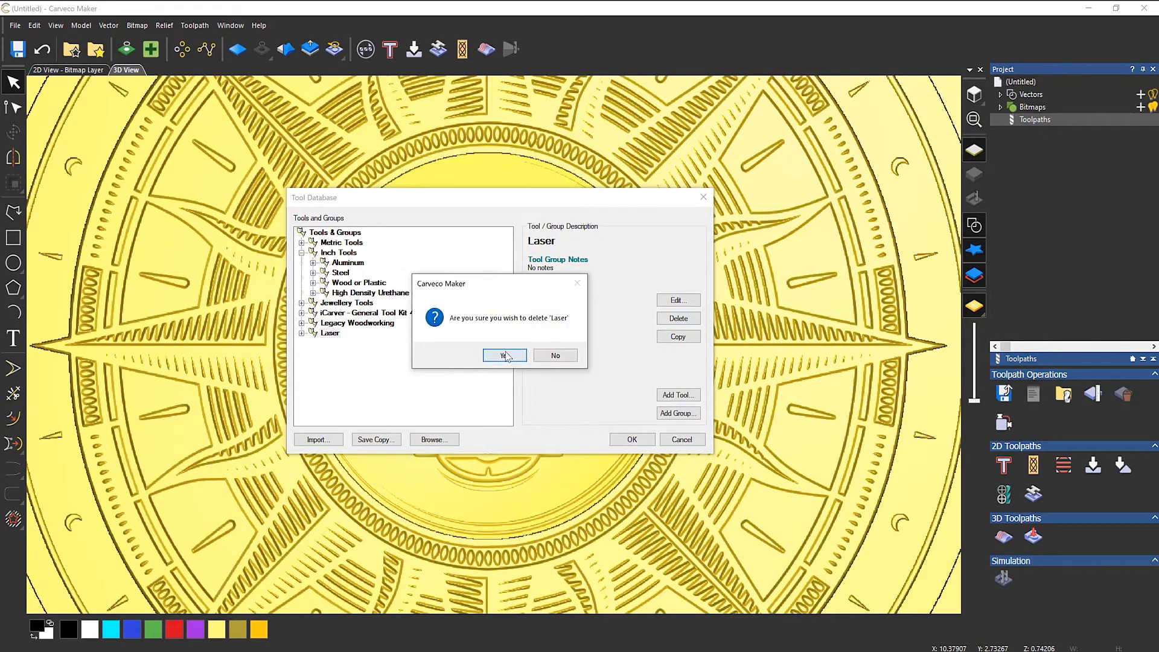
{"action": "left_click", "coordinate": [504, 355]}
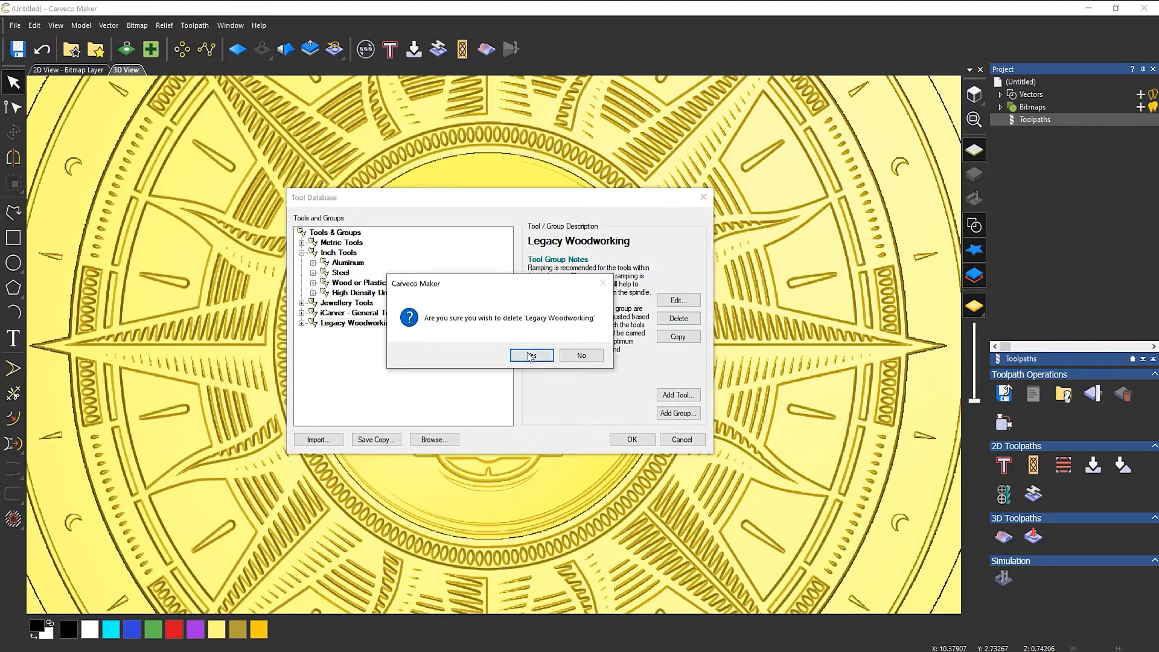
{"action": "left_click", "coordinate": [532, 355]}
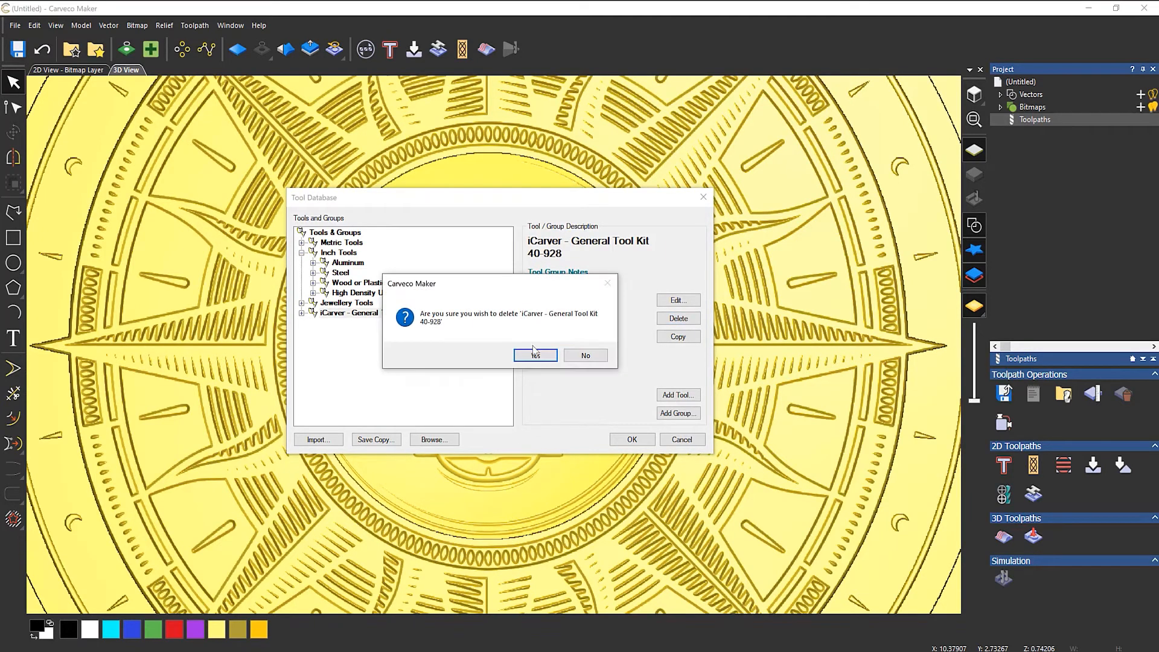
{"action": "left_click", "coordinate": [535, 356]}
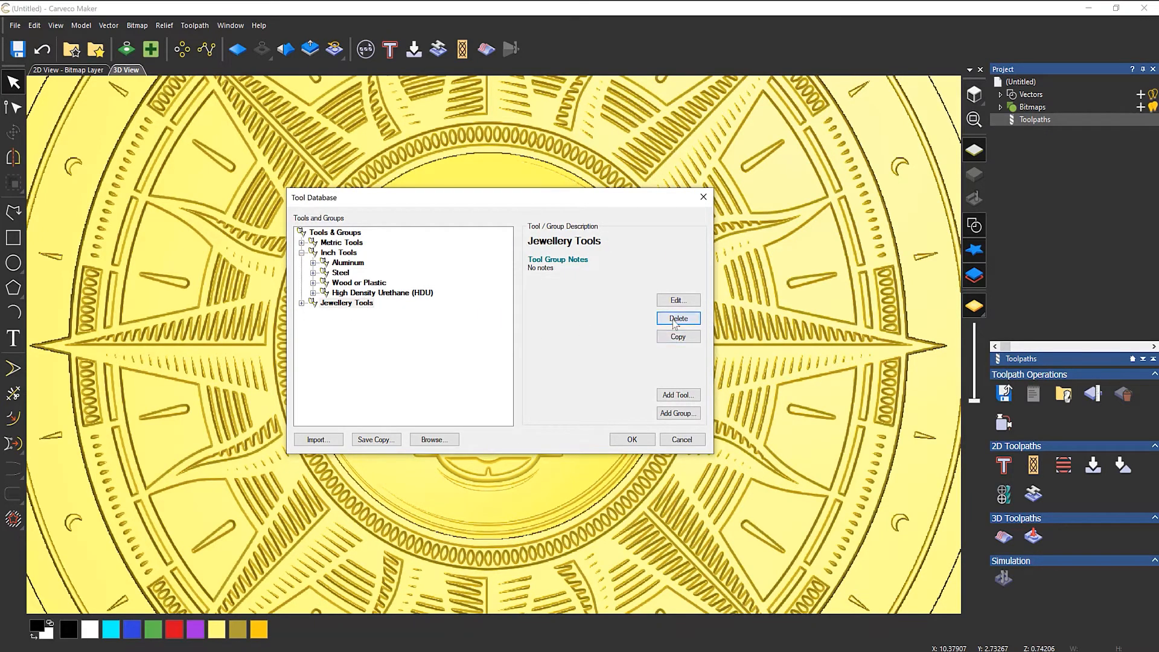
{"action": "left_click", "coordinate": [382, 293]}
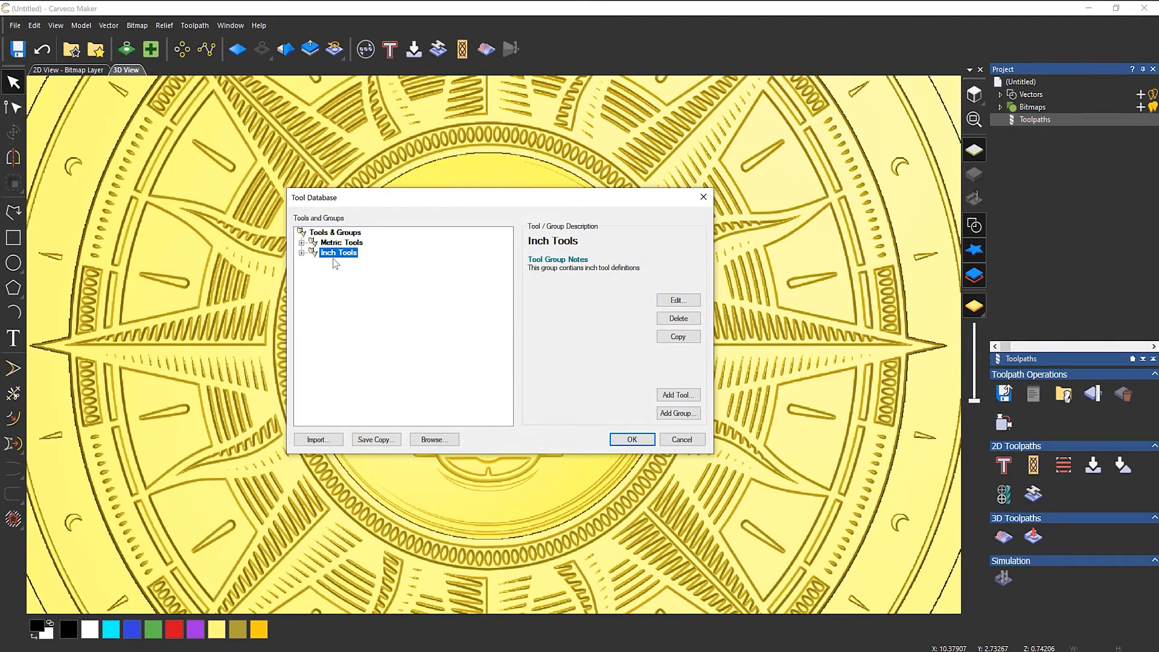
{"action": "mouse_move", "coordinate": [374, 355]}
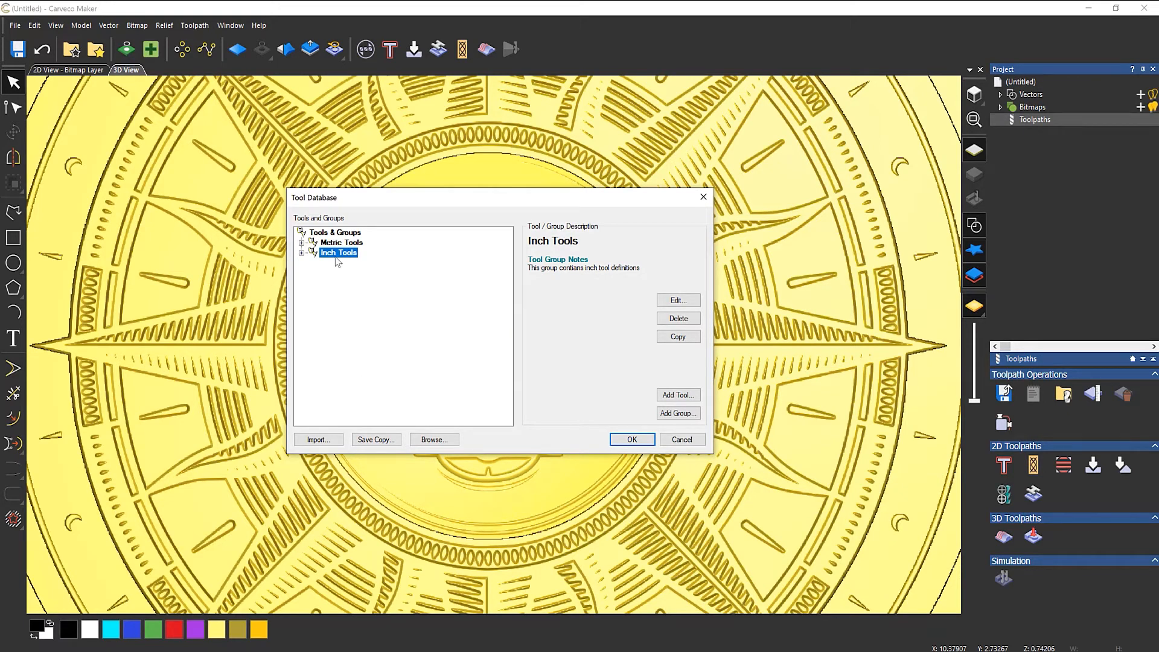
{"action": "mouse_move", "coordinate": [325, 288]}
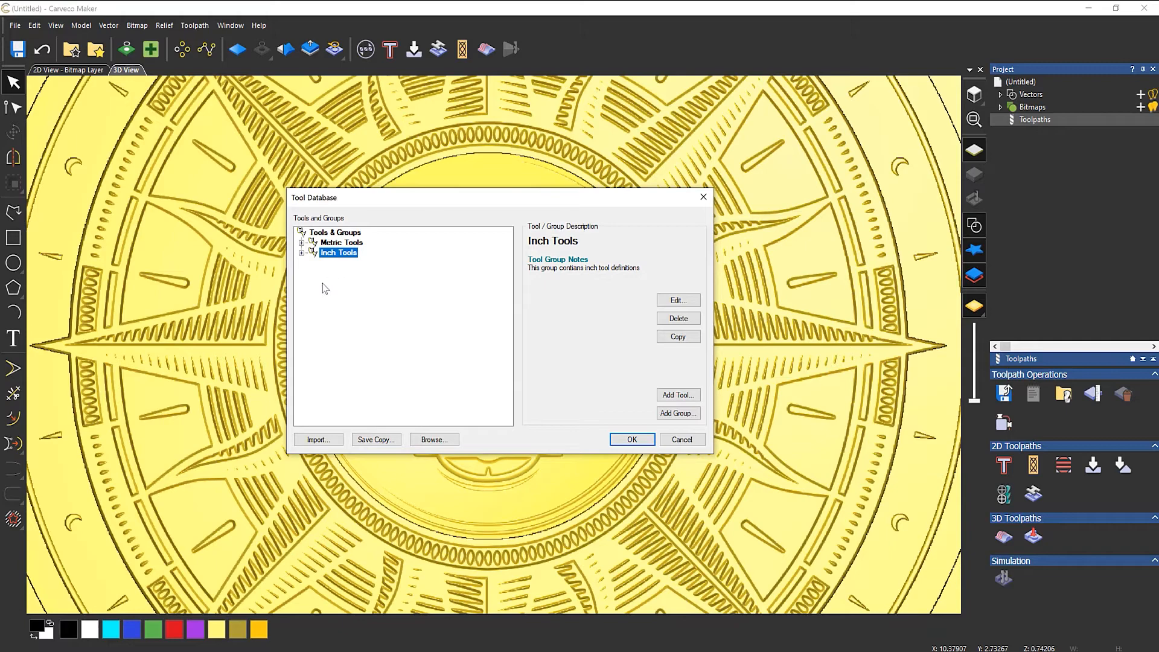
{"action": "mouse_move", "coordinate": [344, 357]}
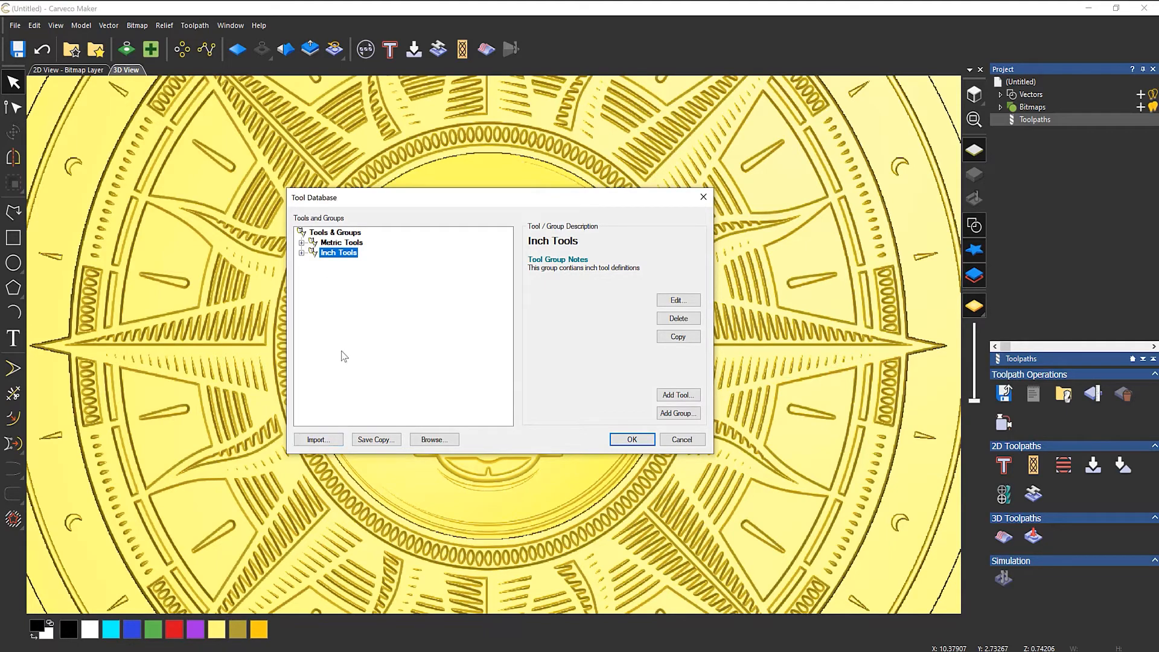
{"action": "left_click", "coordinate": [335, 232]}
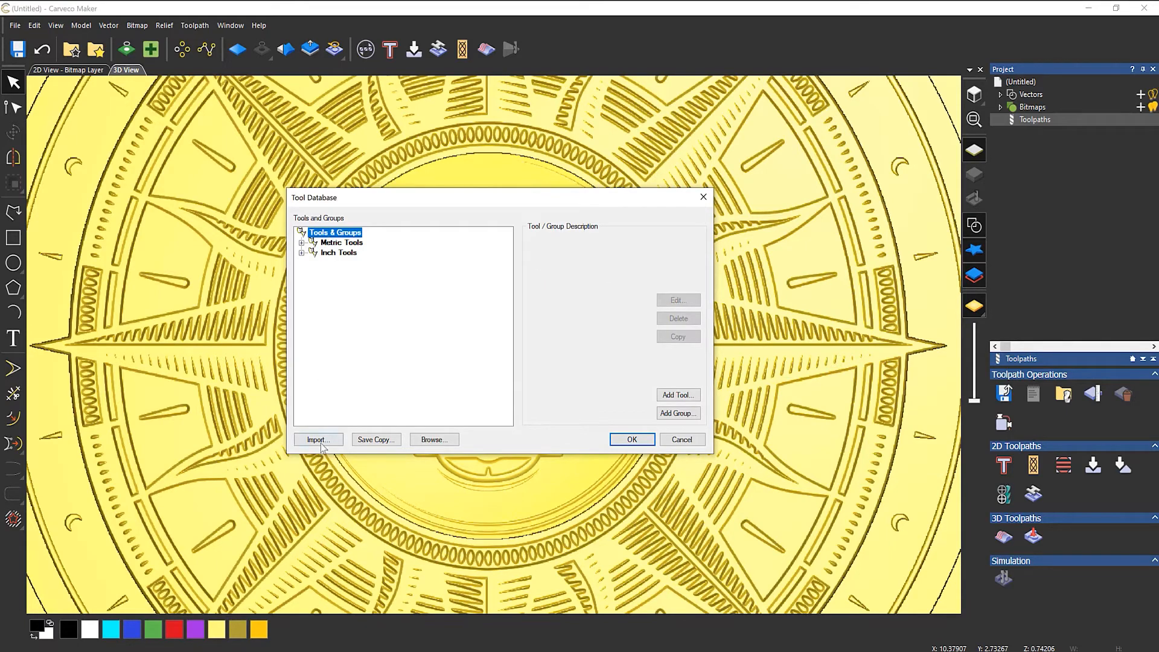
Import the new tools.tdb backup file from the Desktop.
{"action": "left_click", "coordinate": [318, 440]}
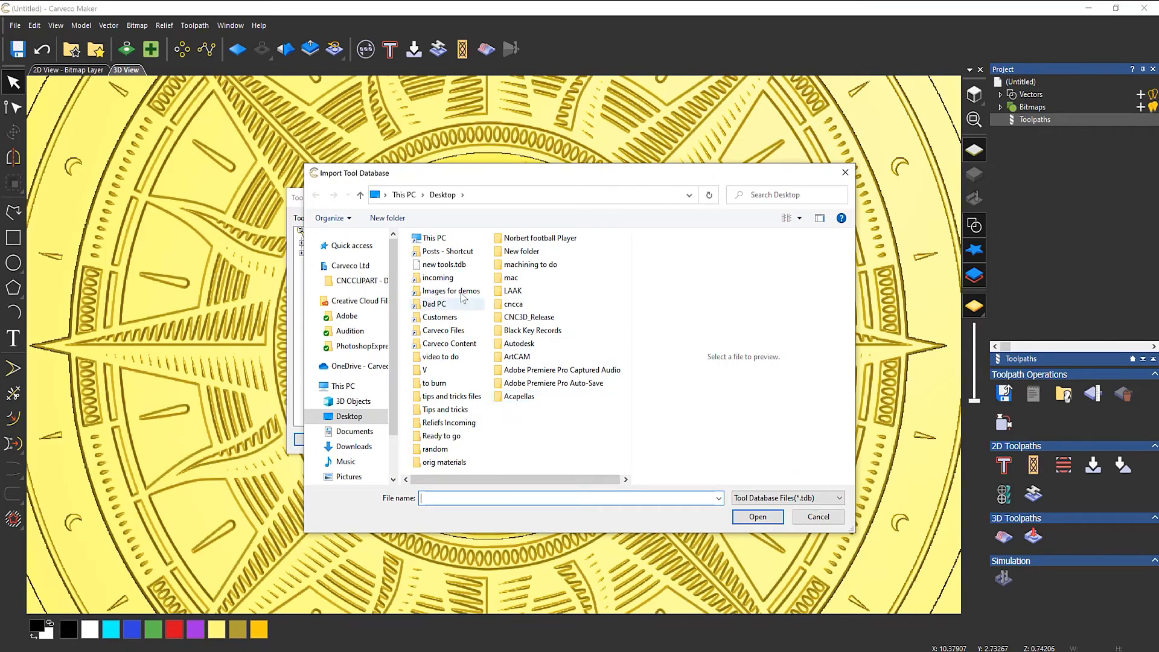
{"action": "left_click", "coordinate": [446, 264]}
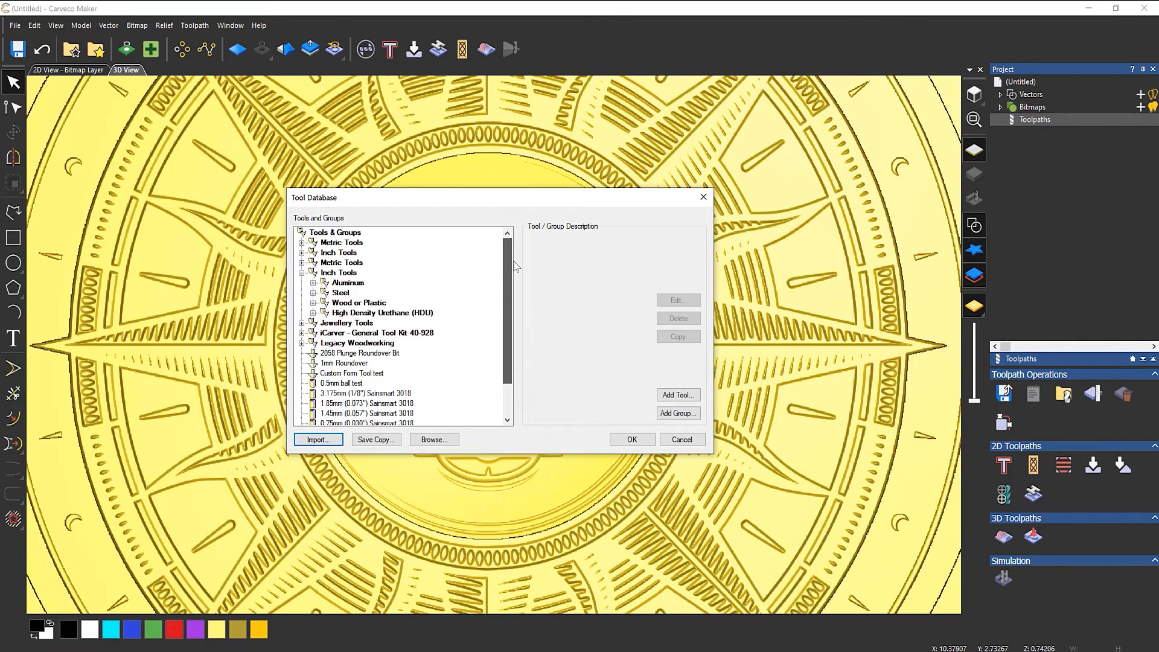
Delete the first of the two duplicate Metric Tools groups.
{"action": "left_click", "coordinate": [342, 242]}
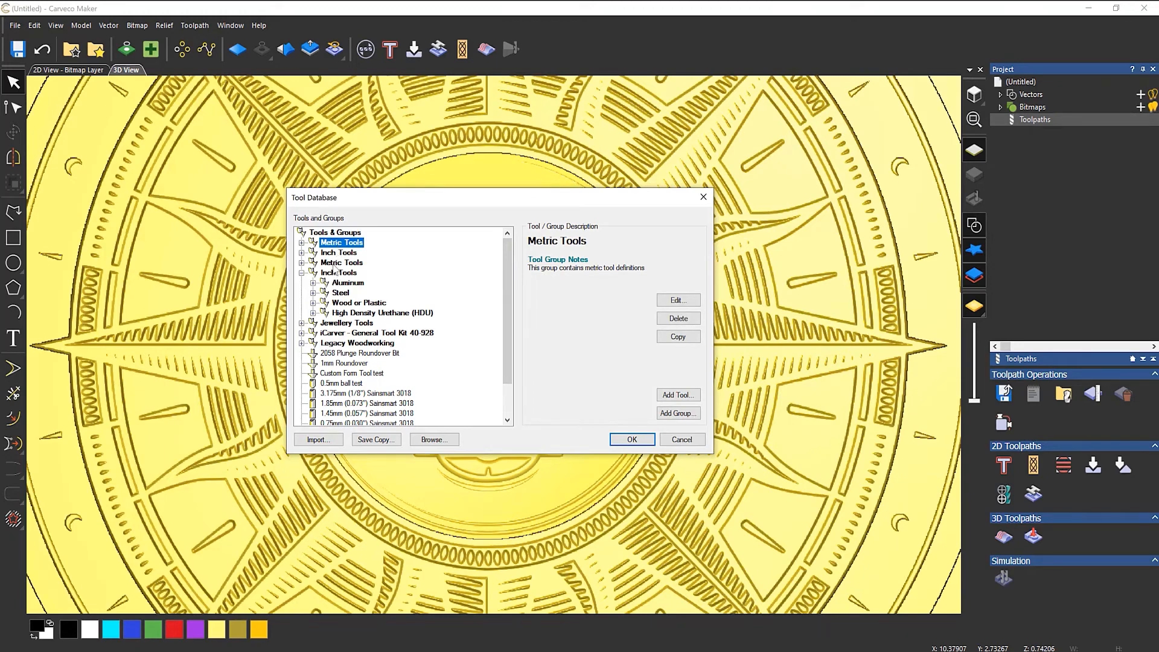
{"action": "mouse_move", "coordinate": [453, 289]}
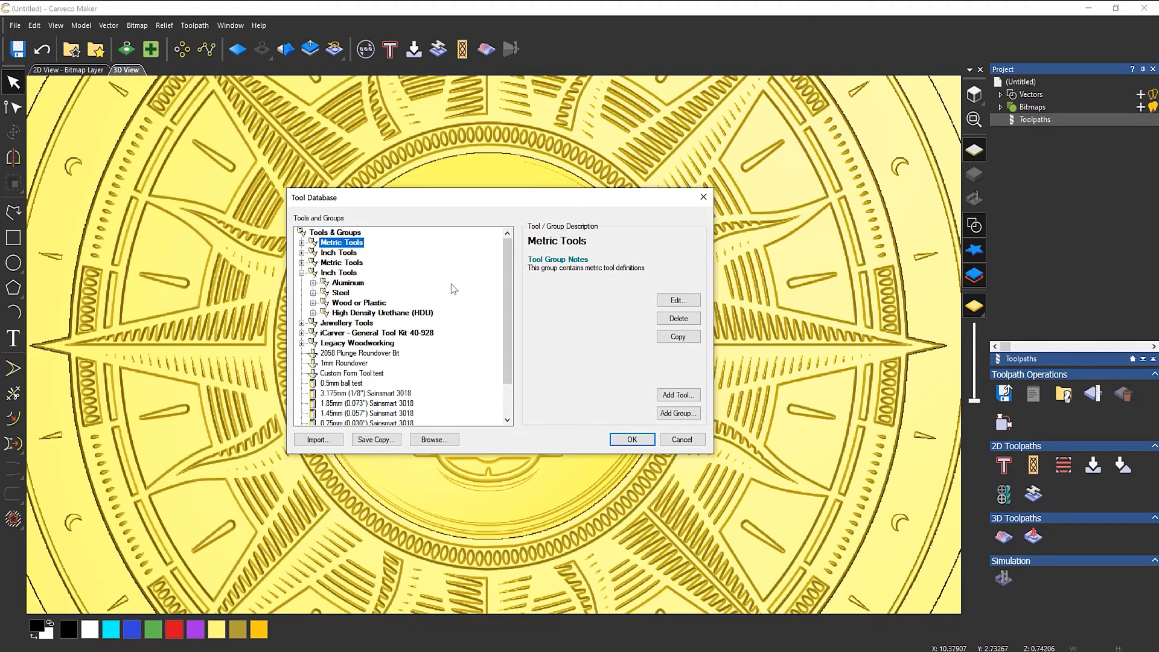
{"action": "left_click", "coordinate": [678, 318]}
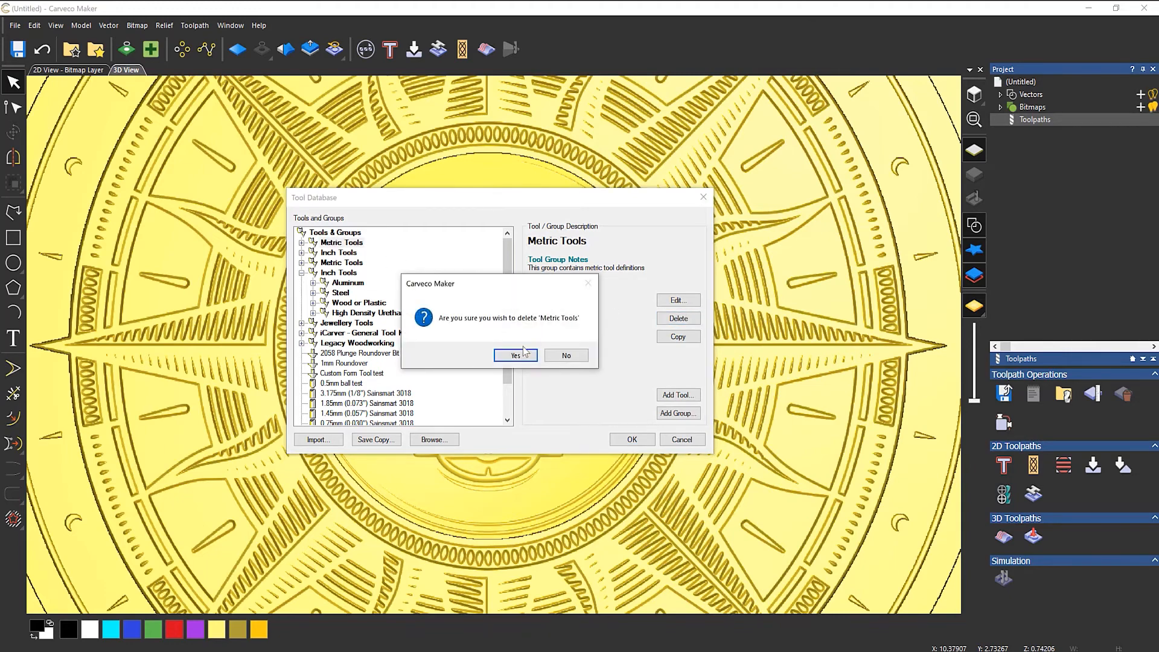
{"action": "left_click", "coordinate": [515, 355]}
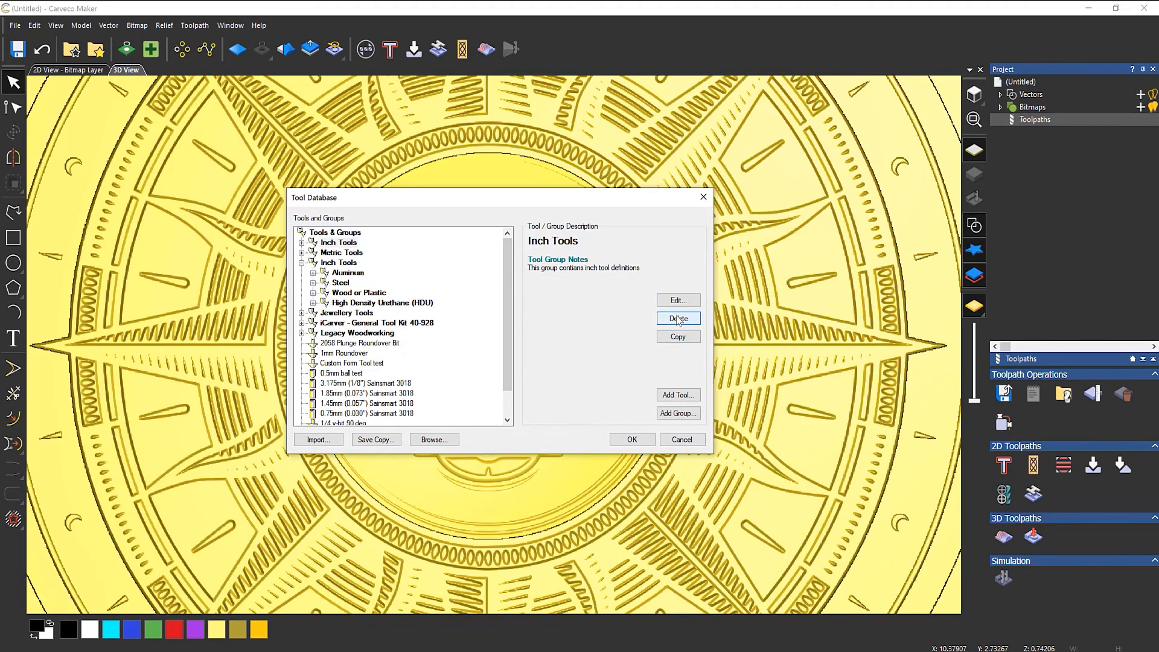